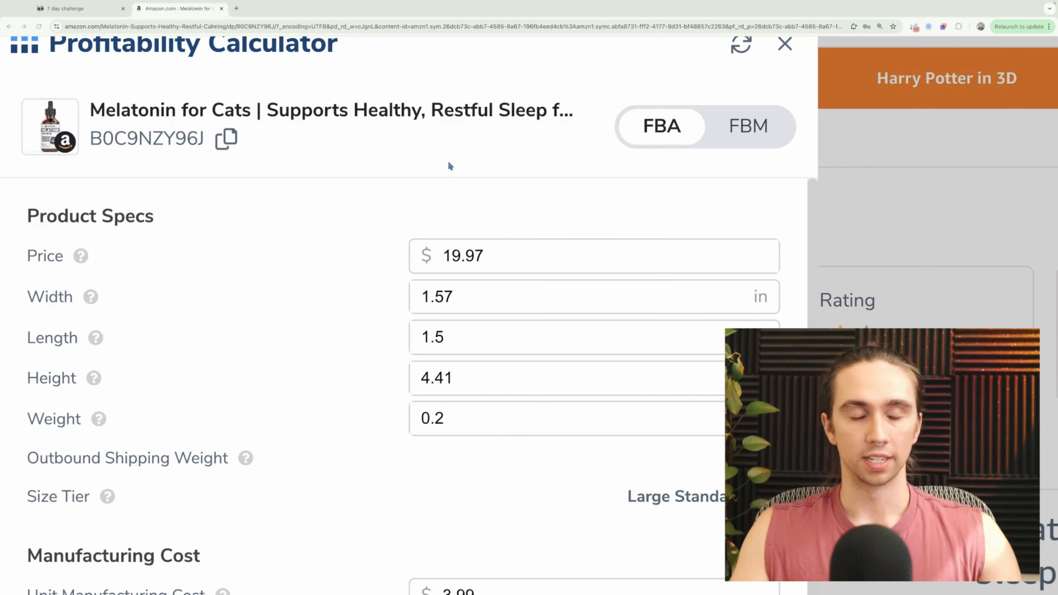
pyautogui.moveTo(330, 226)
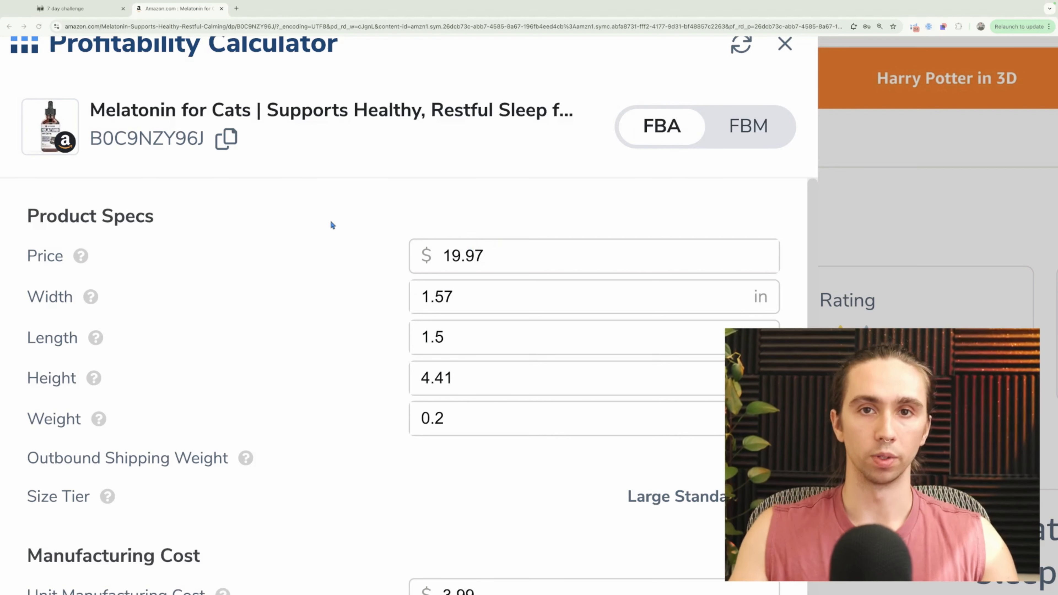
pyautogui.moveTo(343, 253)
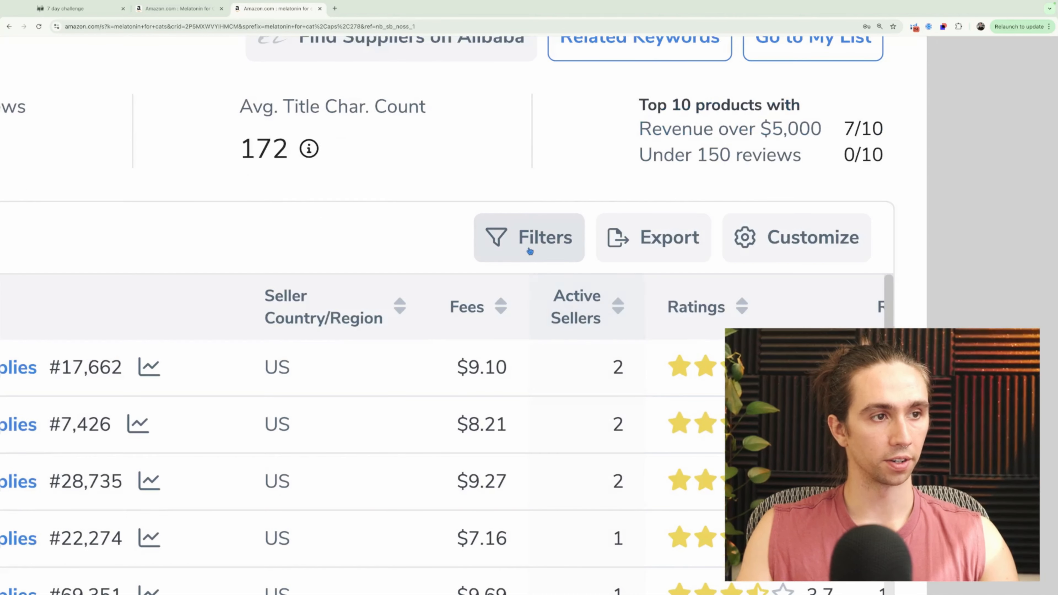
# - Filter the Xray results to hide sponsored products, leaving 48 non-sponsored ASINs
pyautogui.click(529, 237)
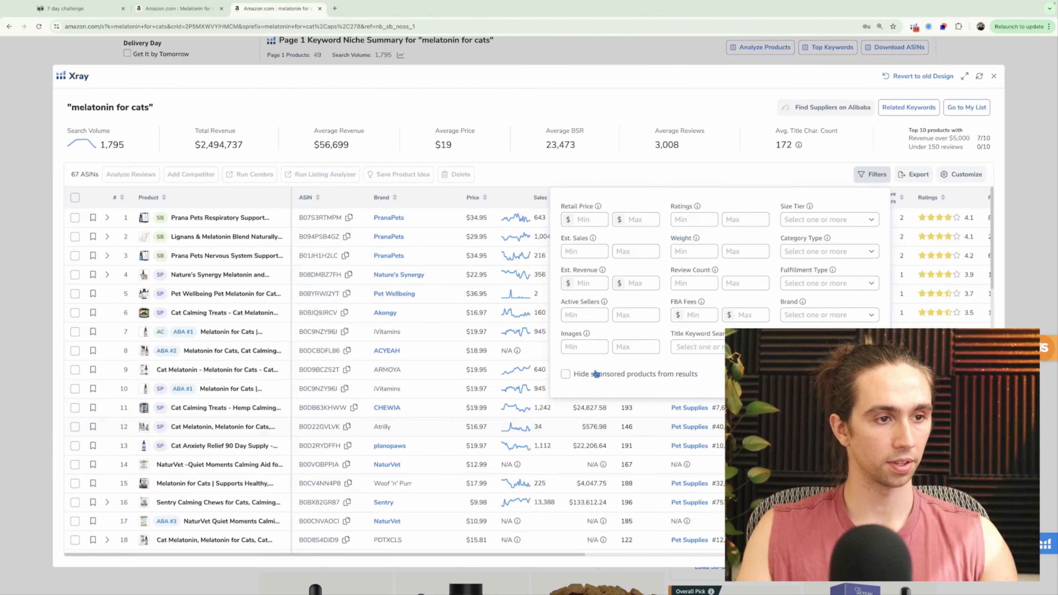
pyautogui.click(566, 374)
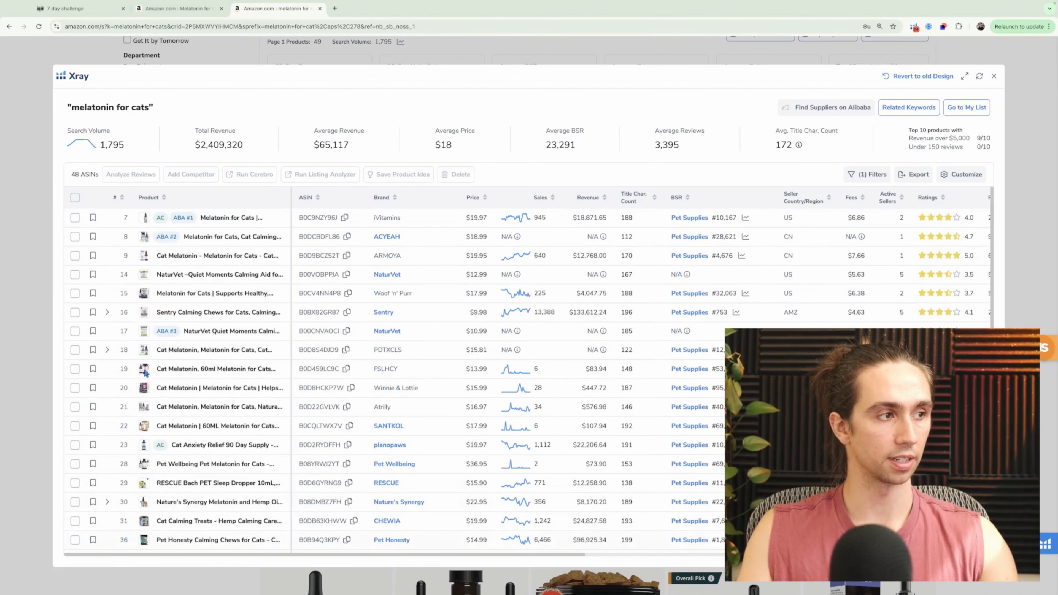
pyautogui.moveTo(138, 498)
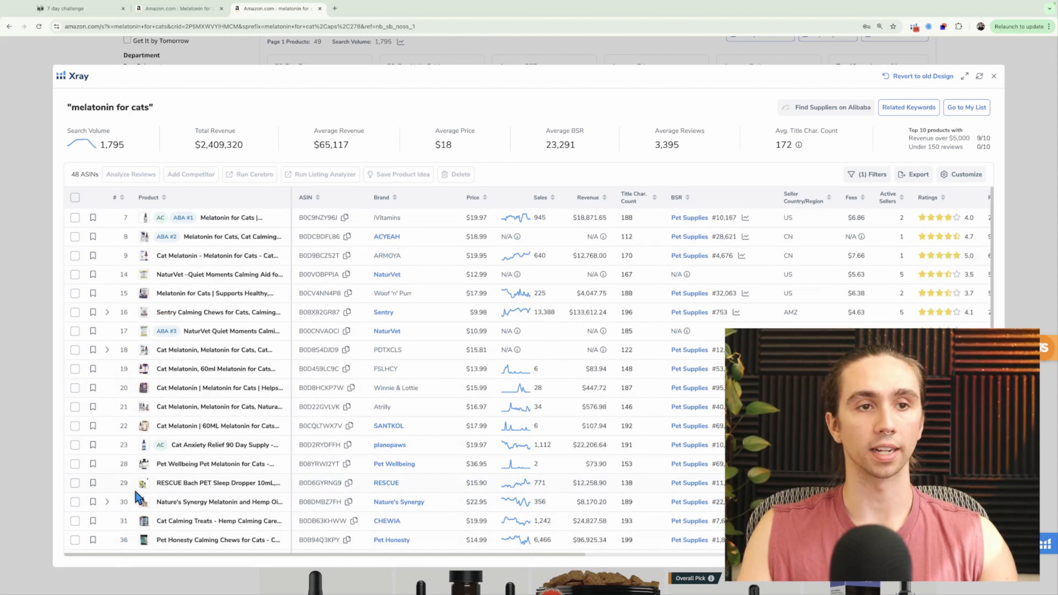
pyautogui.moveTo(121, 556)
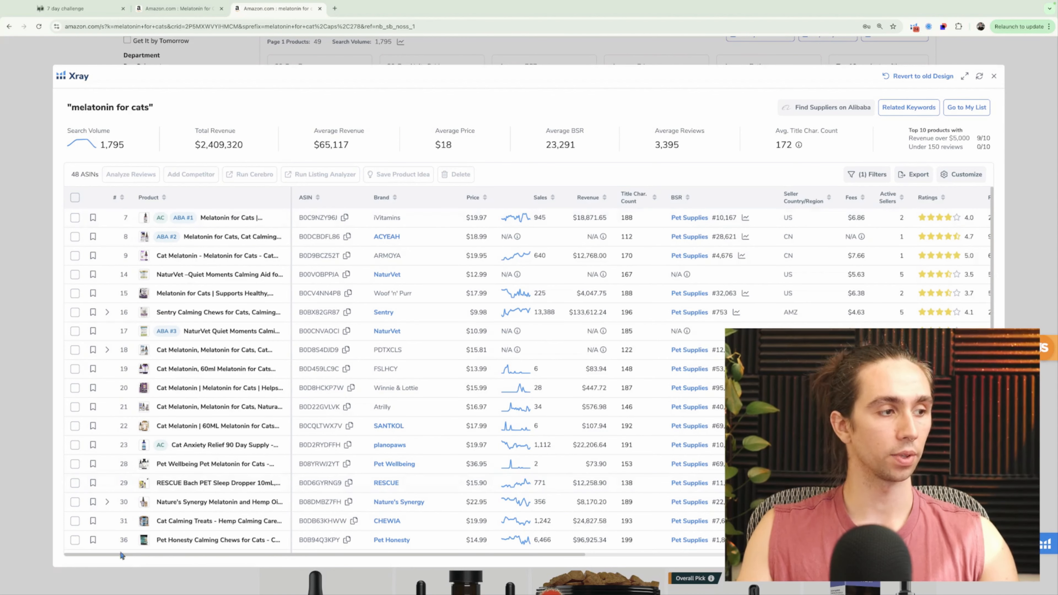
pyautogui.moveTo(129, 566)
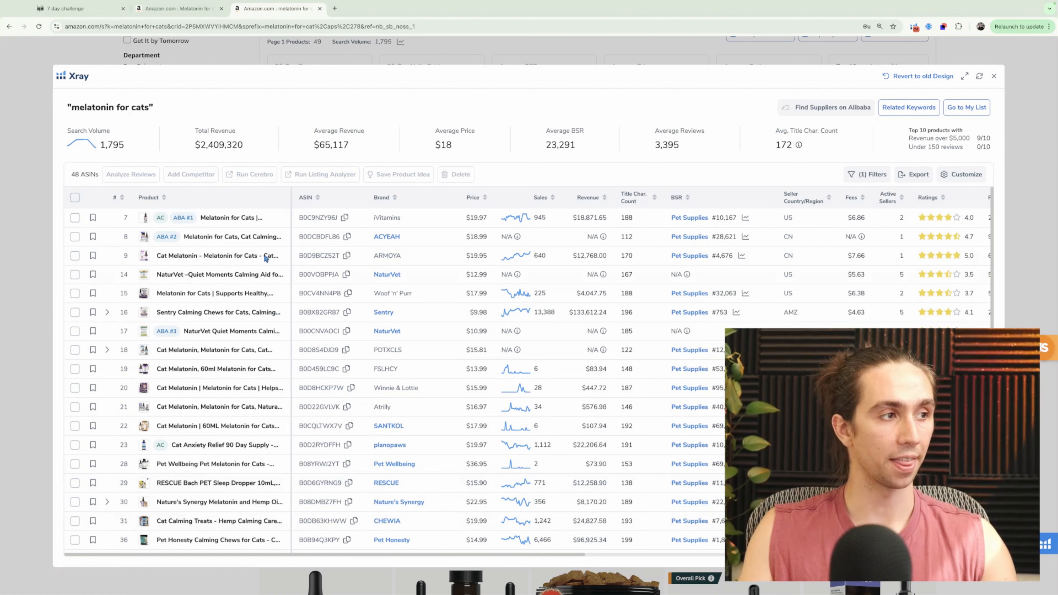
pyautogui.moveTo(261, 217)
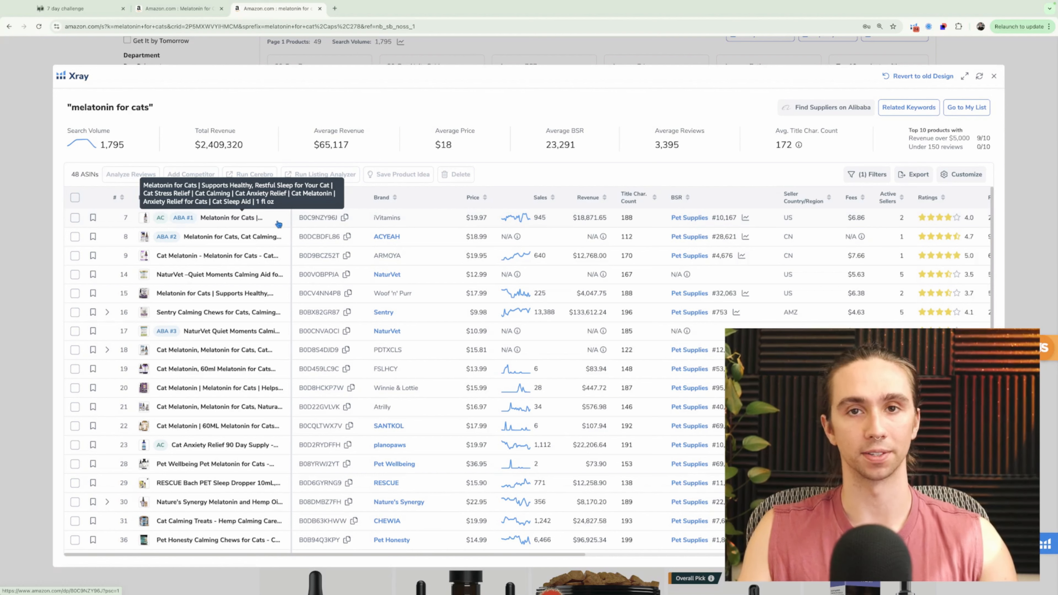
pyautogui.moveTo(613, 223)
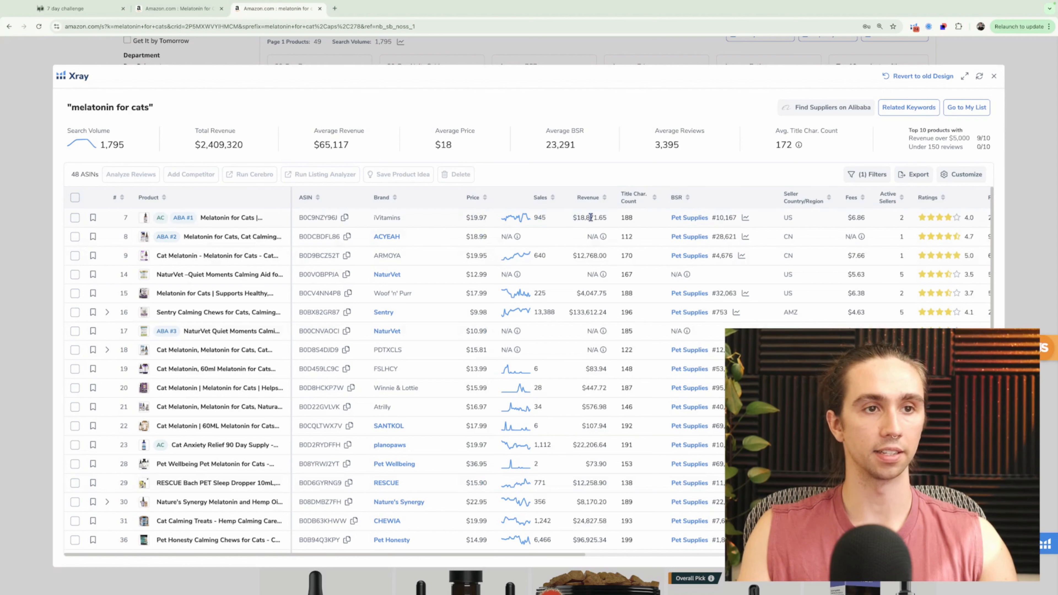
pyautogui.moveTo(232, 217)
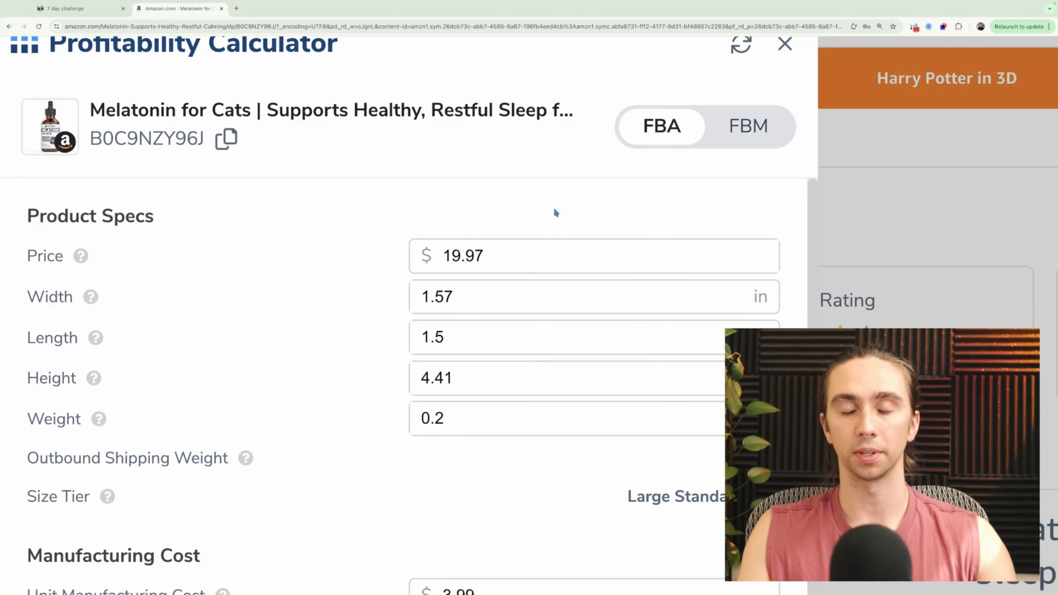
pyautogui.scroll(-3)
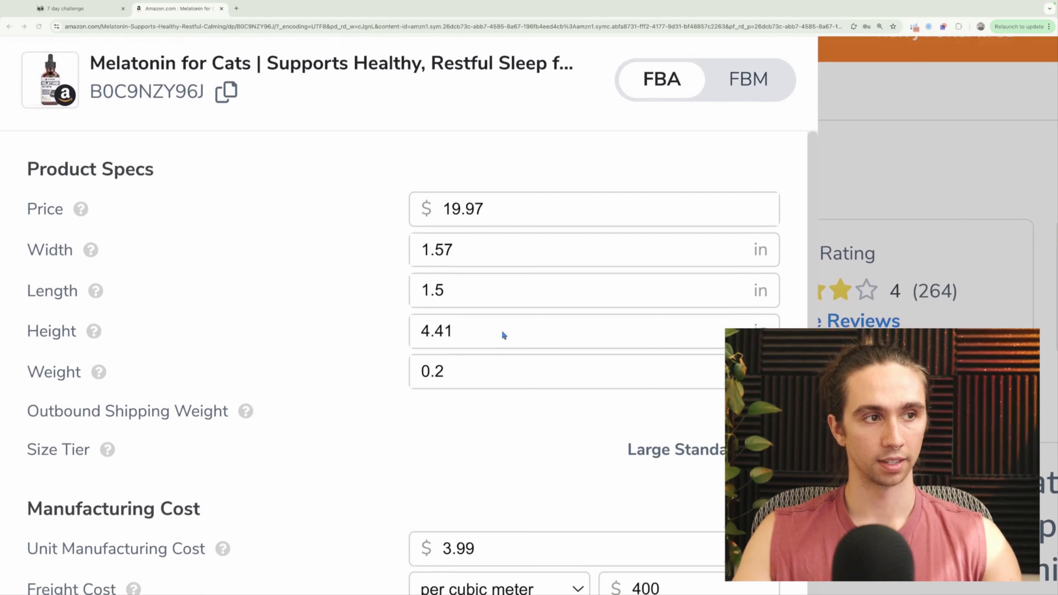
pyautogui.scroll(-3)
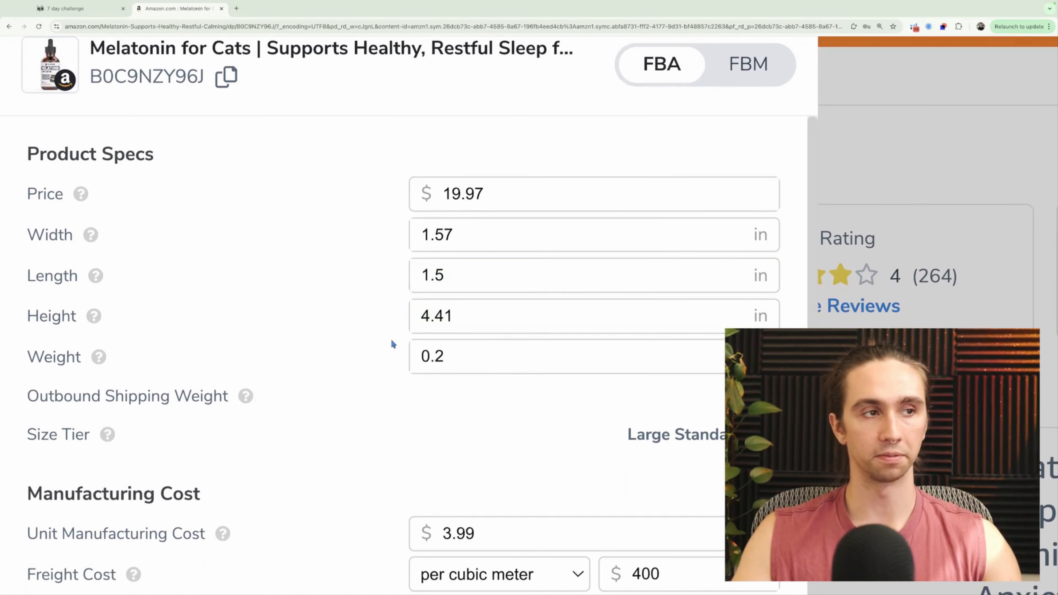
pyautogui.scroll(-3)
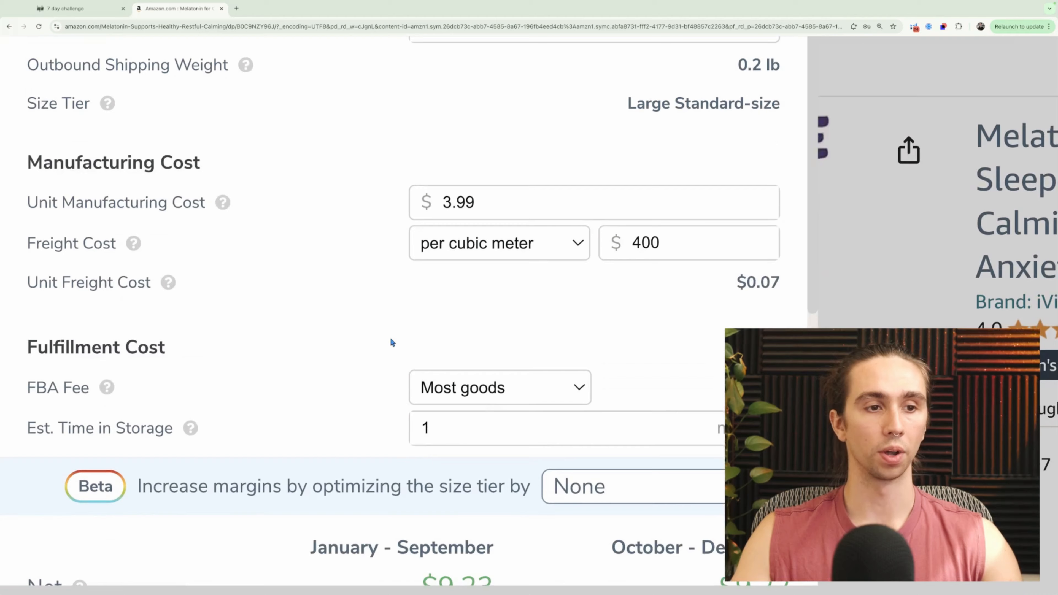
pyautogui.scroll(-3)
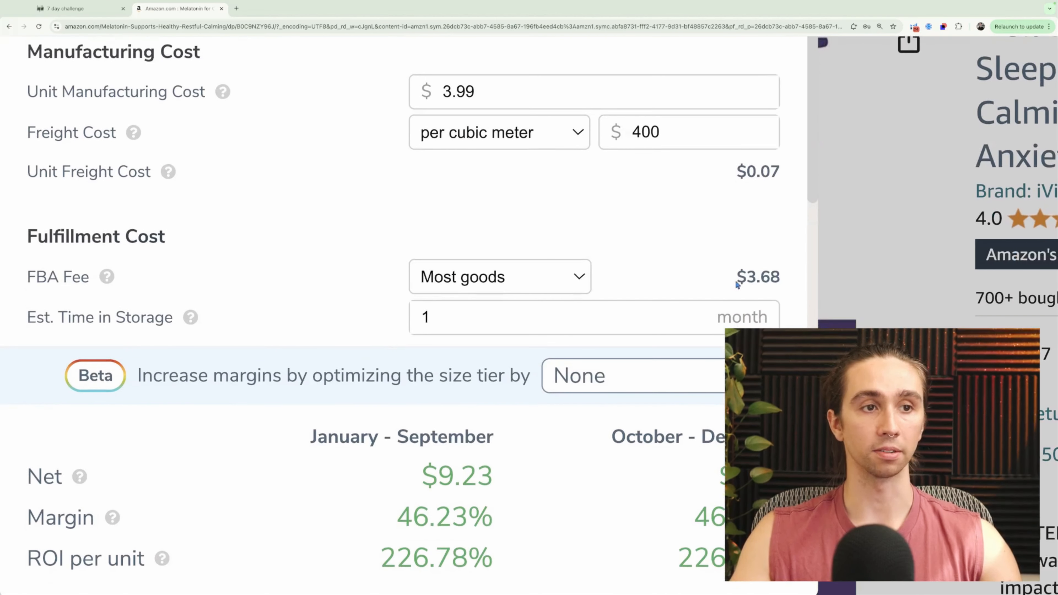
pyautogui.scroll(-3)
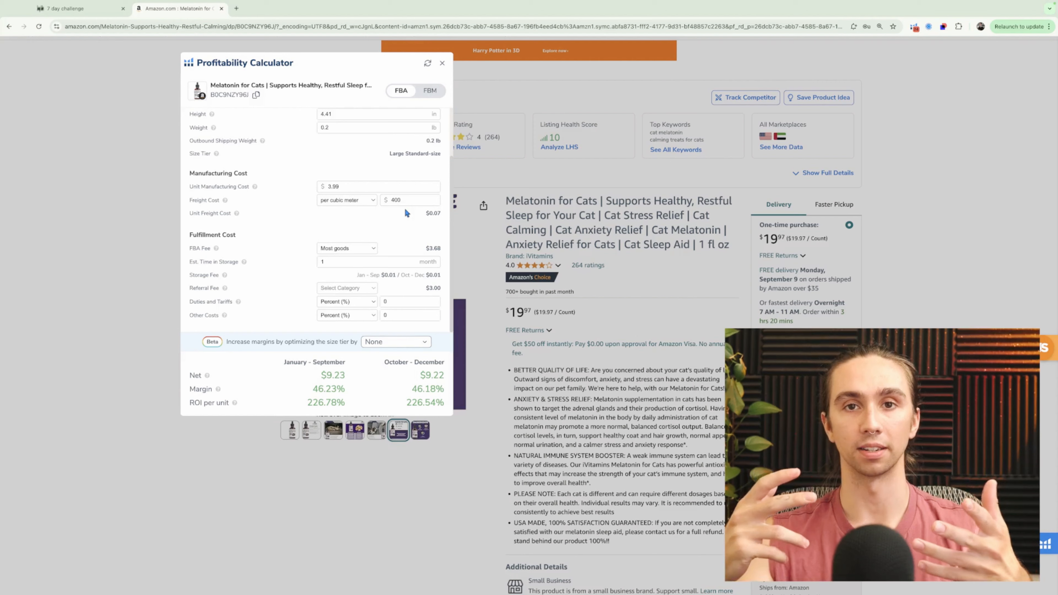
# - Switch the browser to the Savage Sellers seven-day challenge page
pyautogui.click(64, 8)
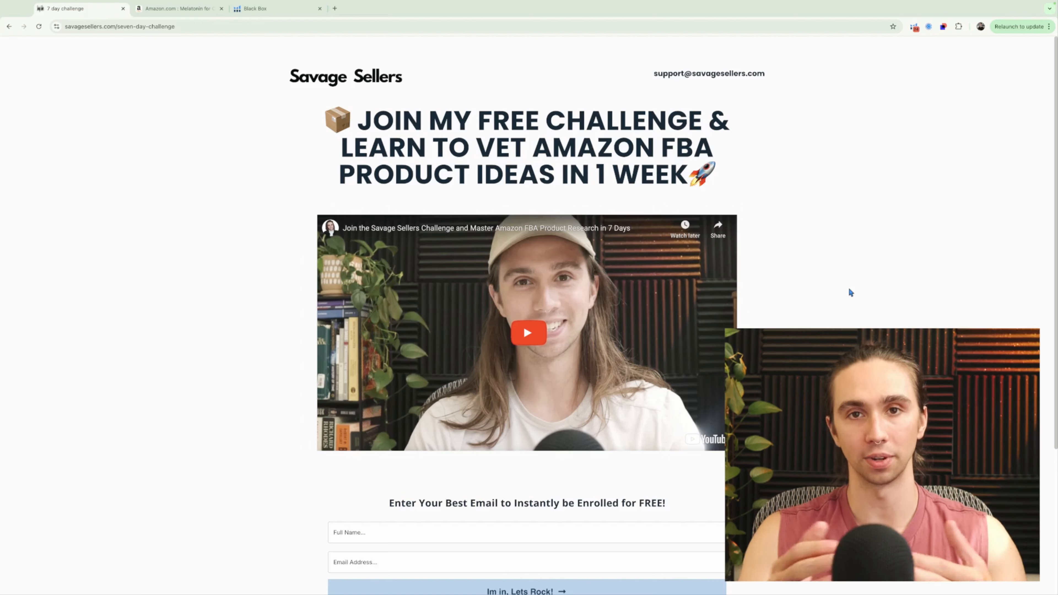
pyautogui.click(177, 9)
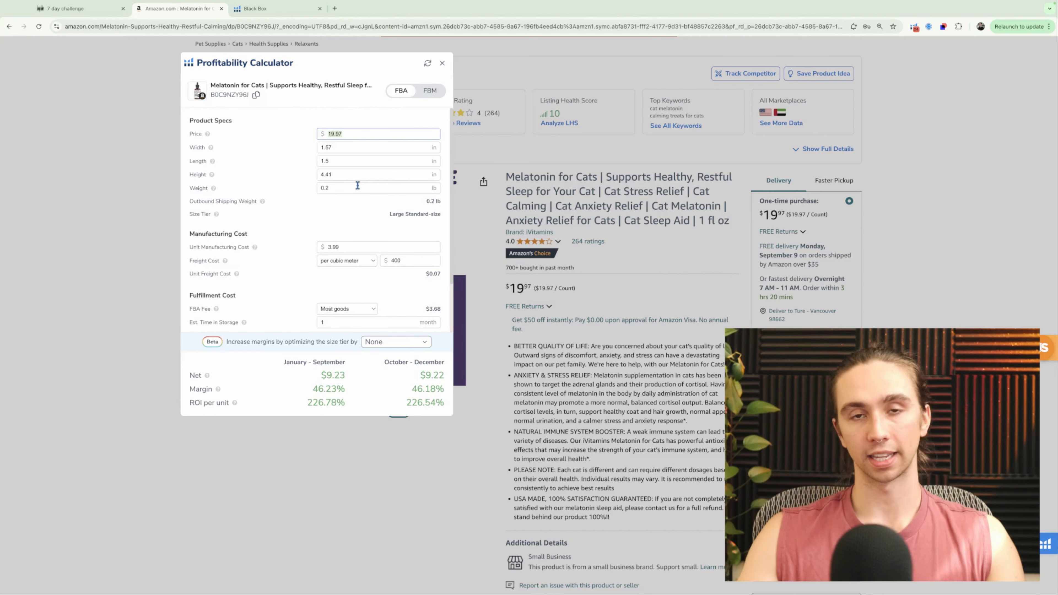
# - Bring the calculator's fulfillment fees and Other Costs row into view on the melatonin listing
pyautogui.scroll(-3)
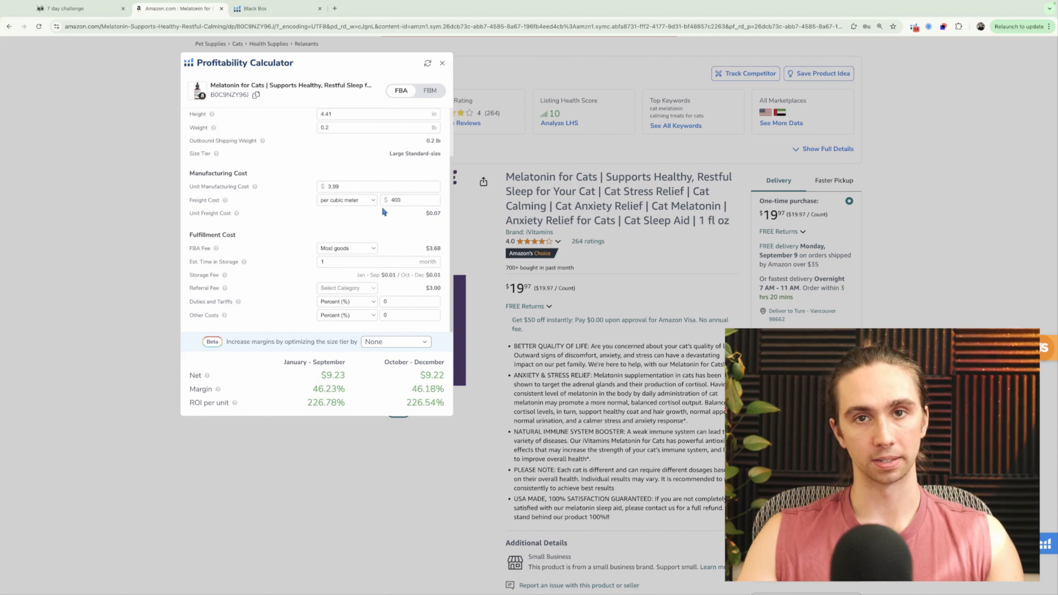
pyautogui.click(410, 315)
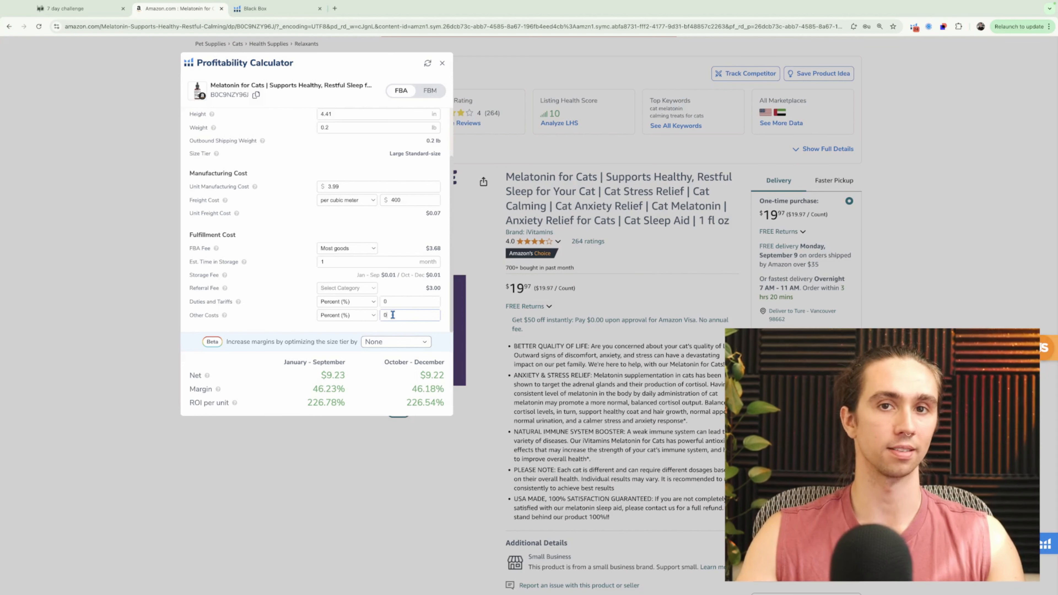
# - Run a Magnet keyword search for 'melatonin for' to get related cat melatonin suggestions
pyautogui.click(277, 8)
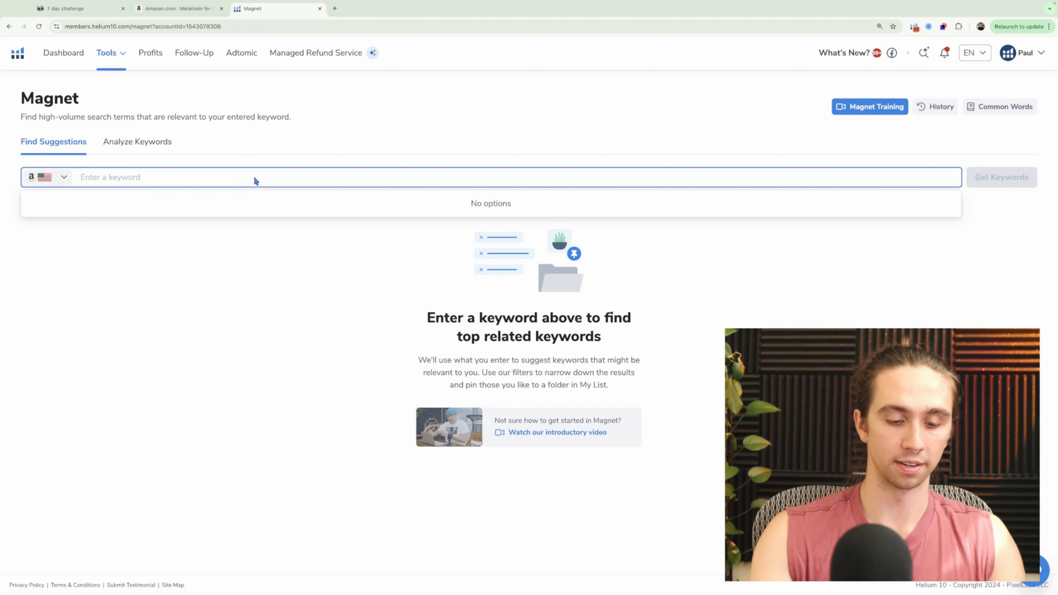
pyautogui.write('mel')
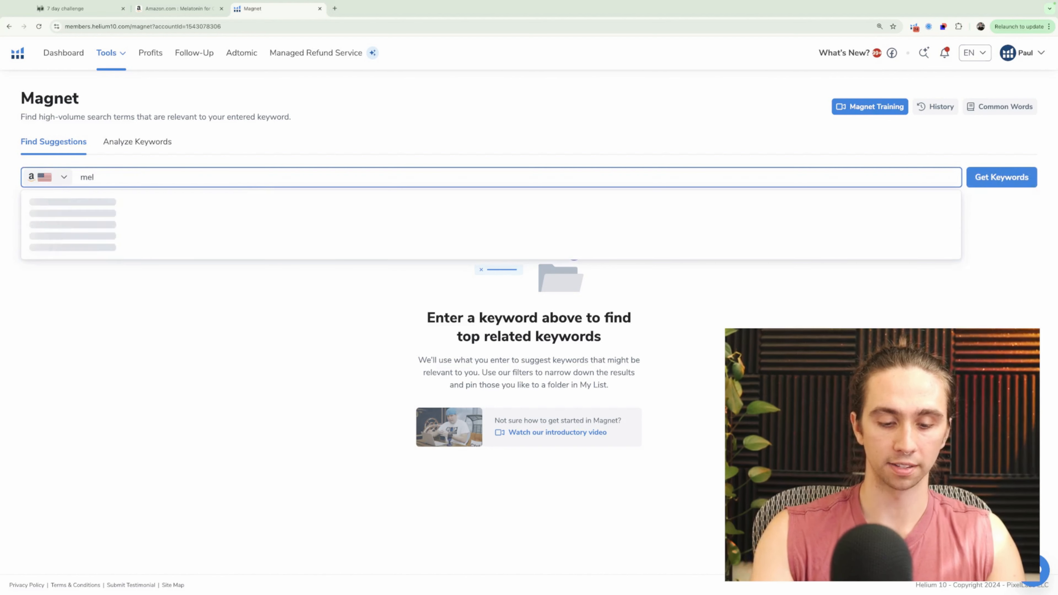
pyautogui.write('melatonin for')
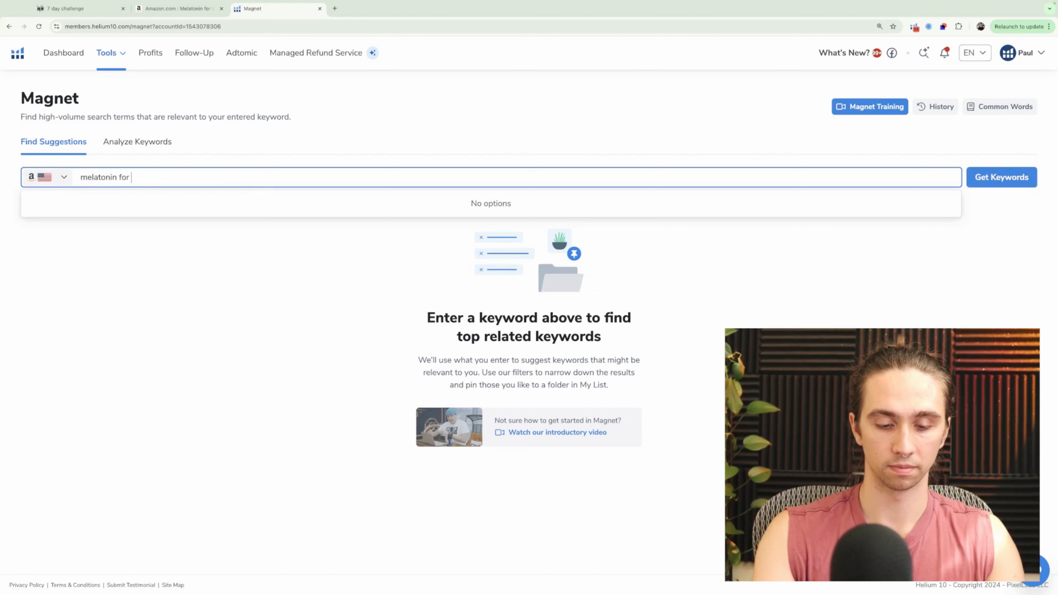
pyautogui.click(1001, 177)
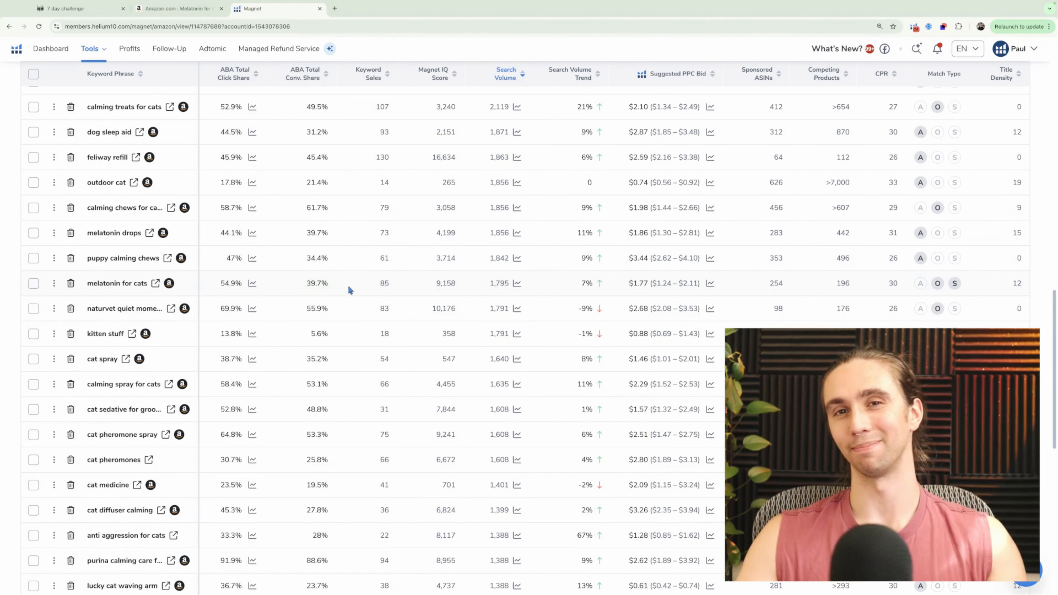
pyautogui.click(178, 9)
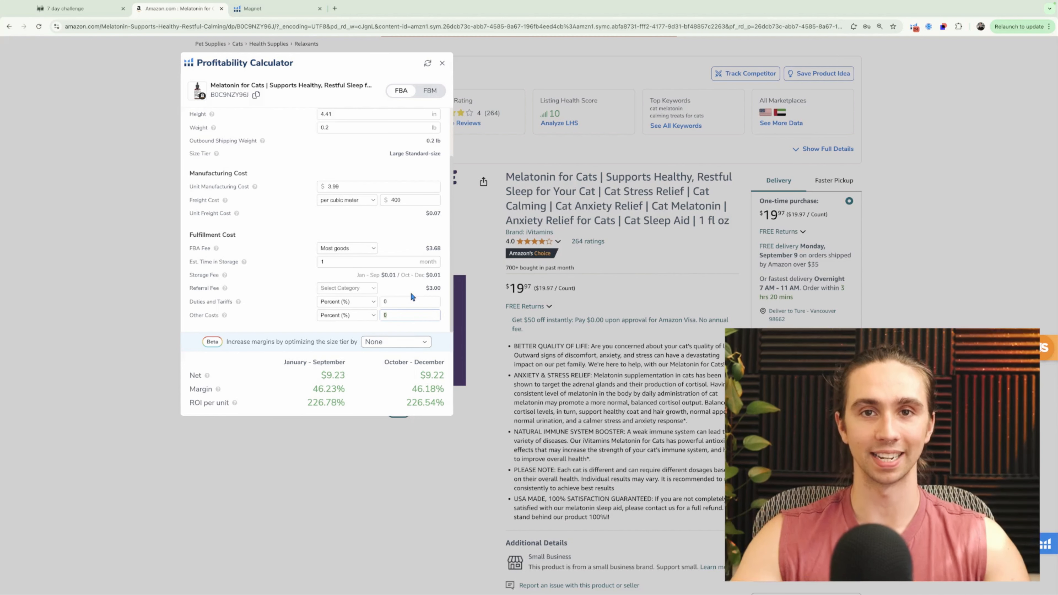
pyautogui.moveTo(556, 319)
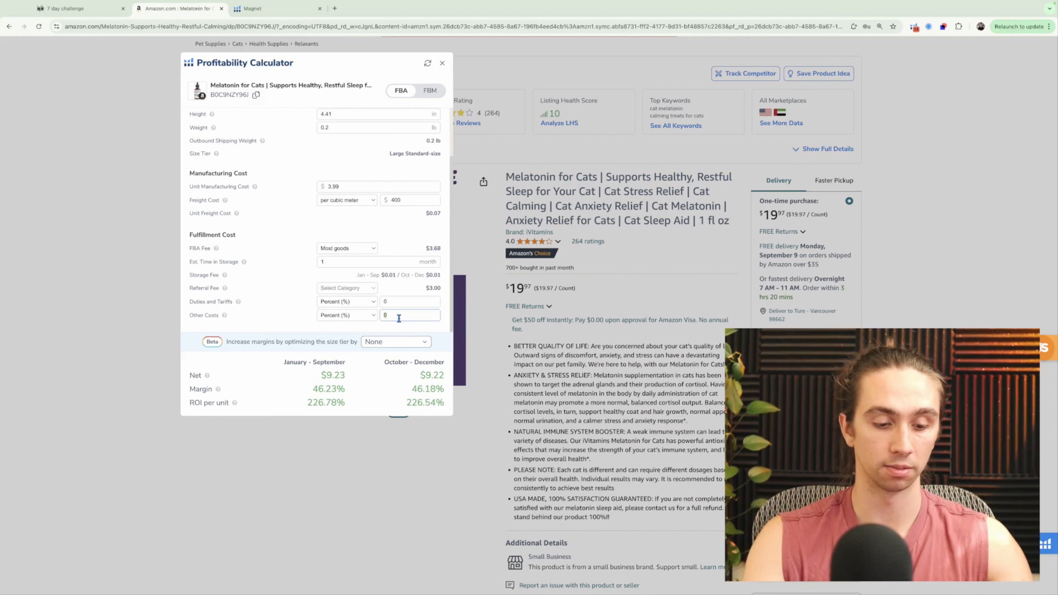
# - Enter 17 as Other Costs in Dollars ($) per unit, dropping net profit to -$7.77
pyautogui.write('17')
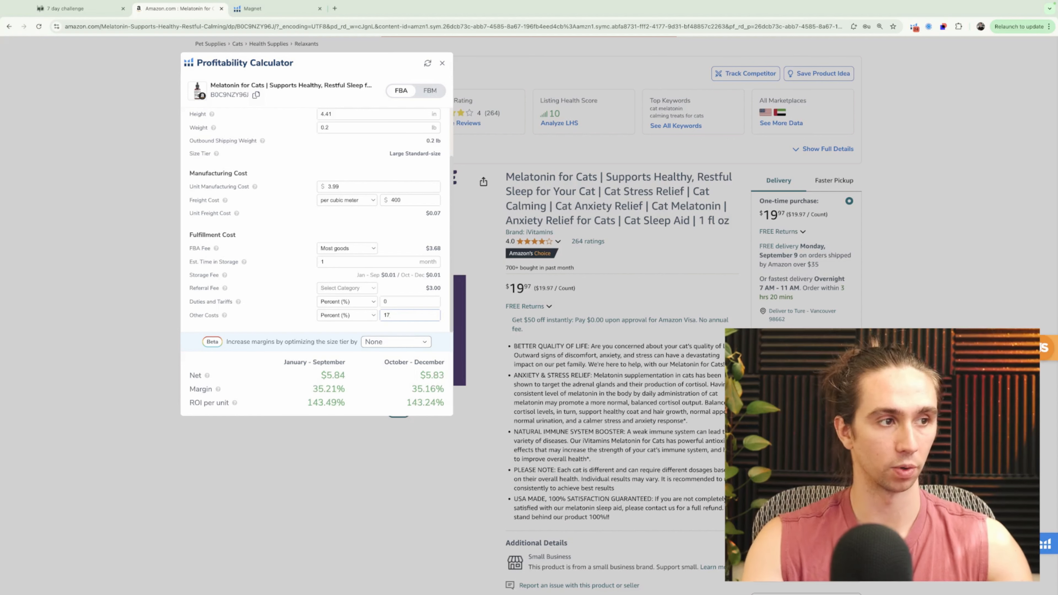
pyautogui.click(346, 316)
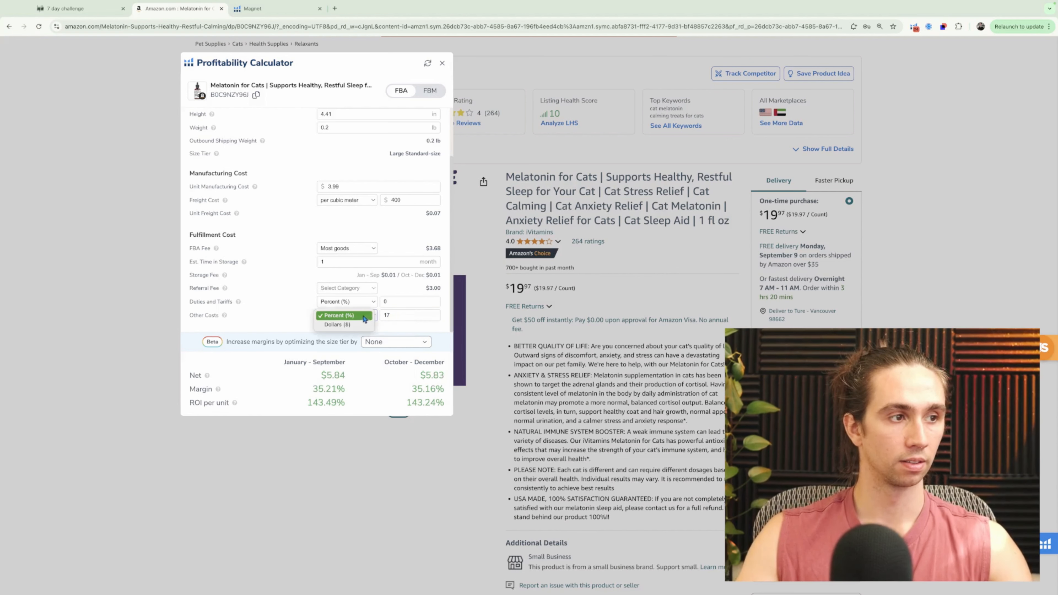
pyautogui.click(346, 324)
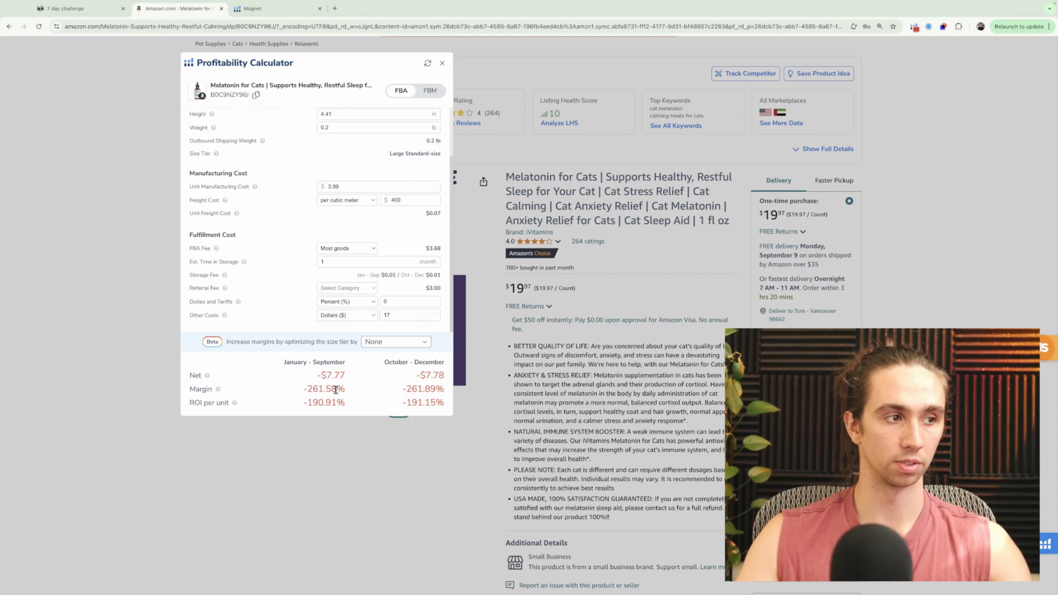
pyautogui.moveTo(299, 328)
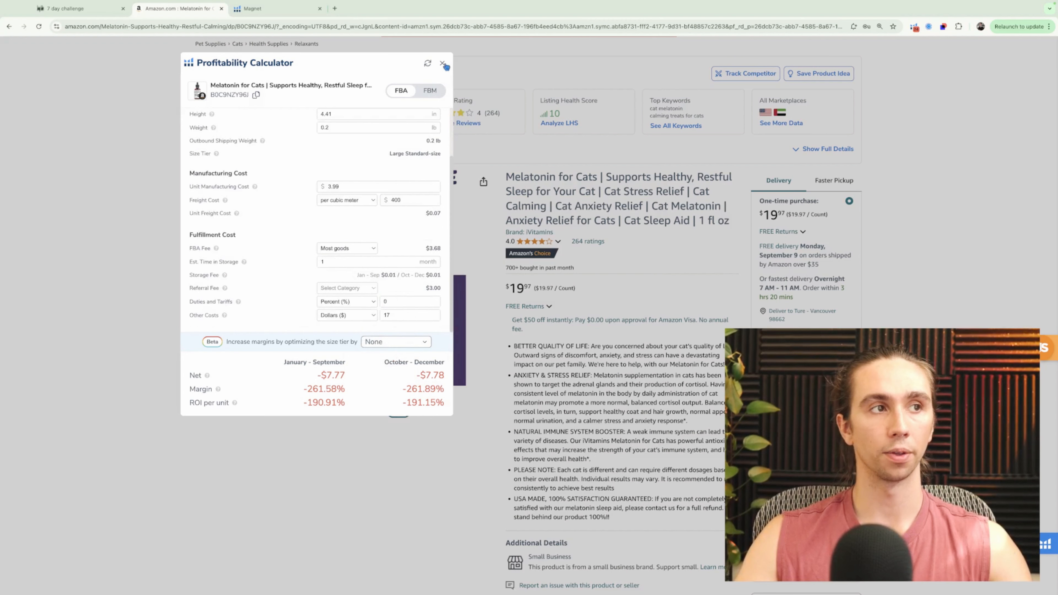
# - Close the Profitability Calculator on the melatonin listing and return to the seven-day challenge page
pyautogui.click(443, 64)
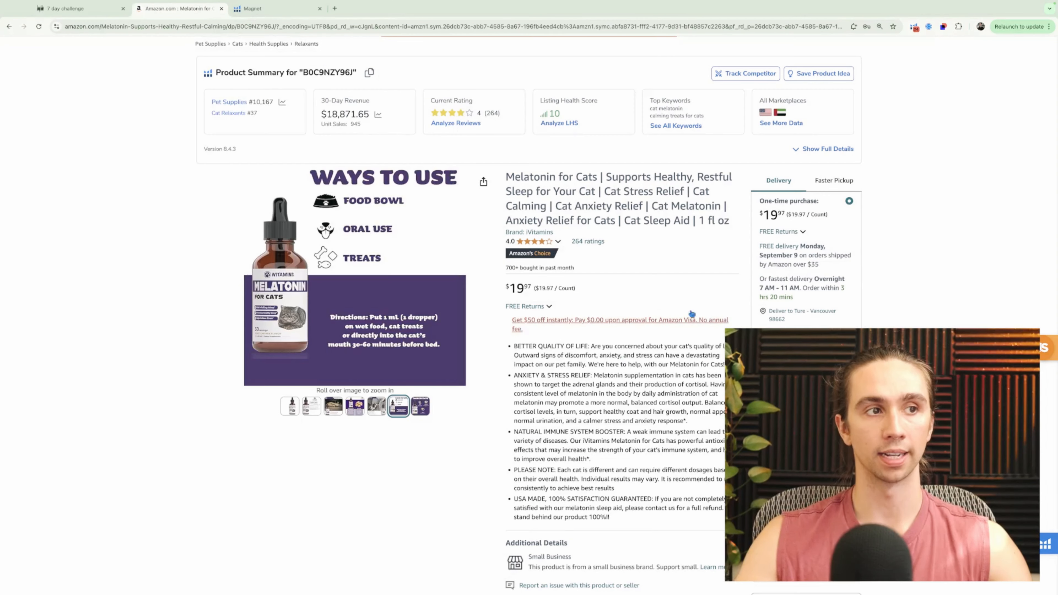
pyautogui.click(311, 406)
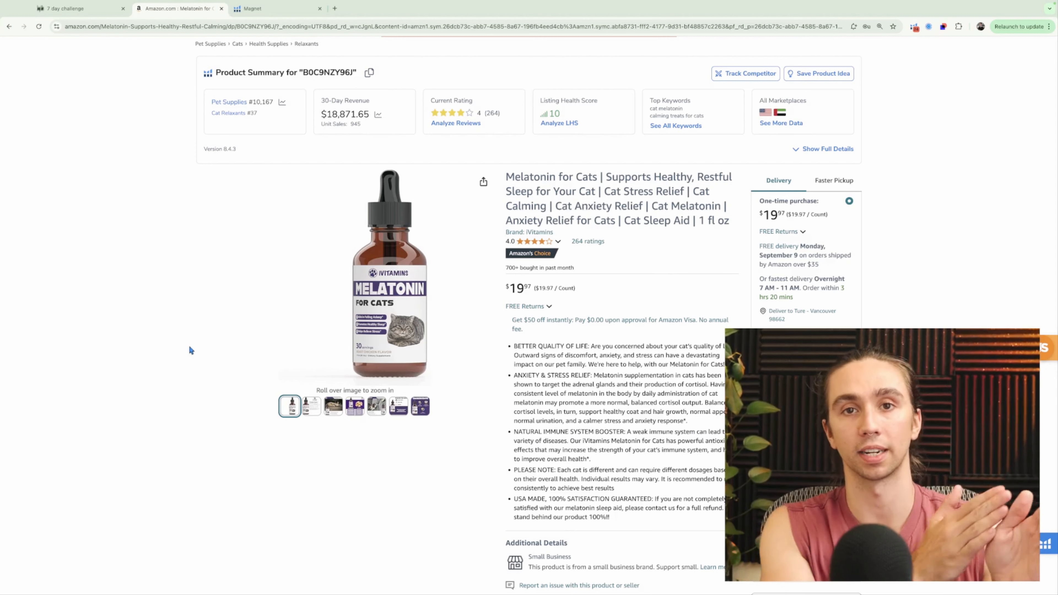
pyautogui.click(64, 8)
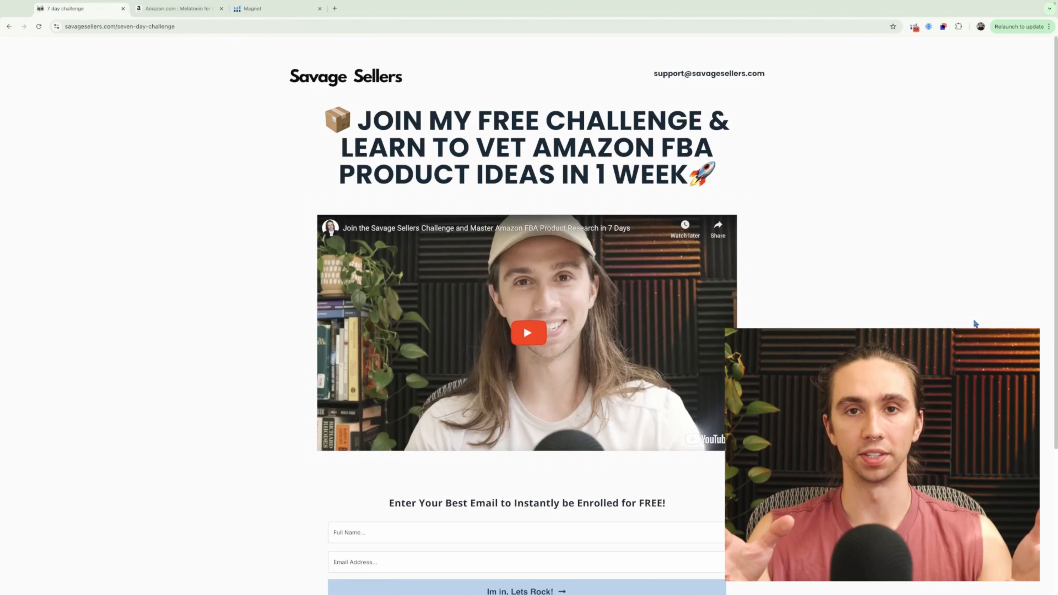